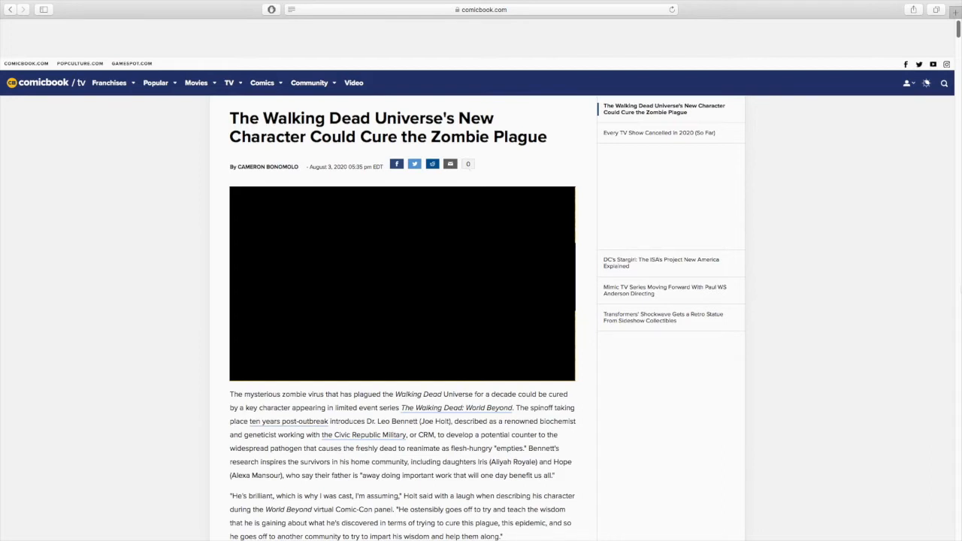
scroll("down", 3)
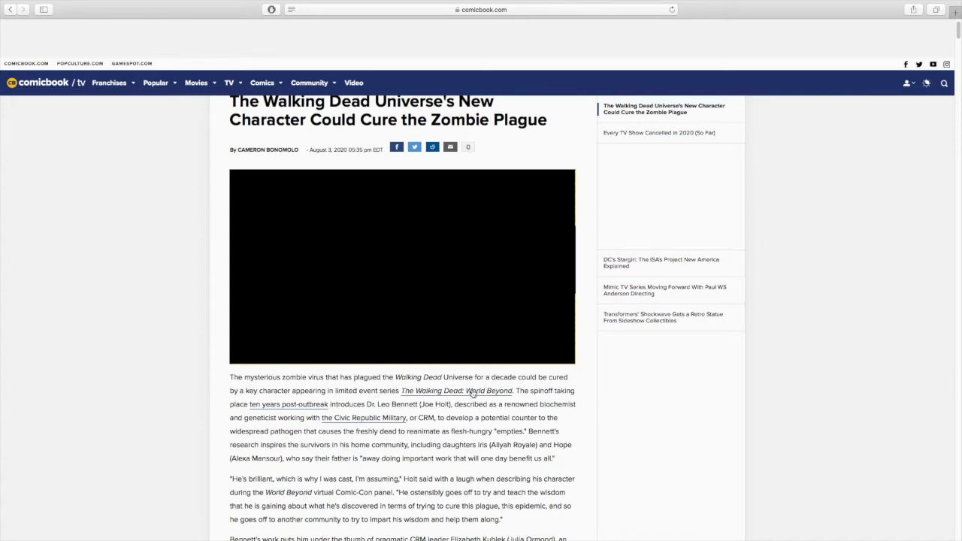
scroll("down", 3)
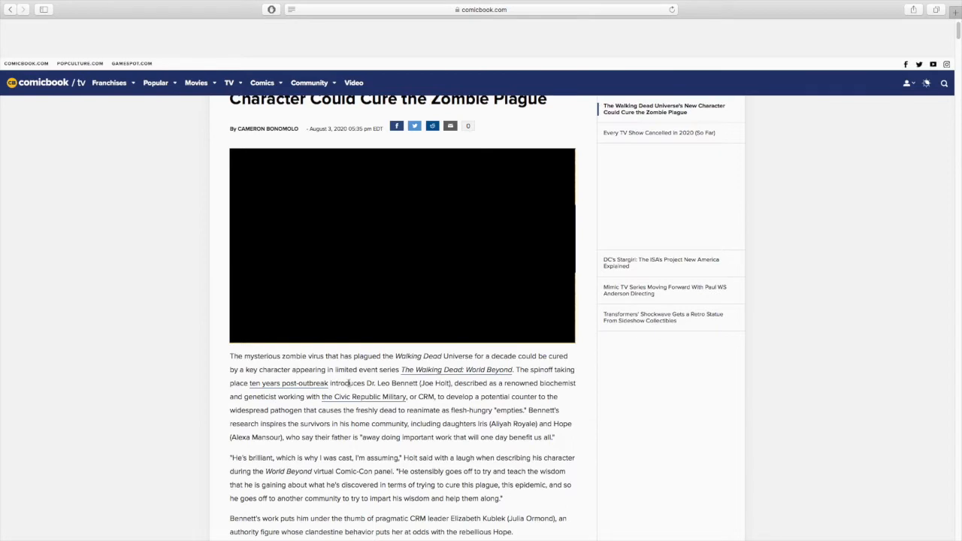
mouse_move(469, 395)
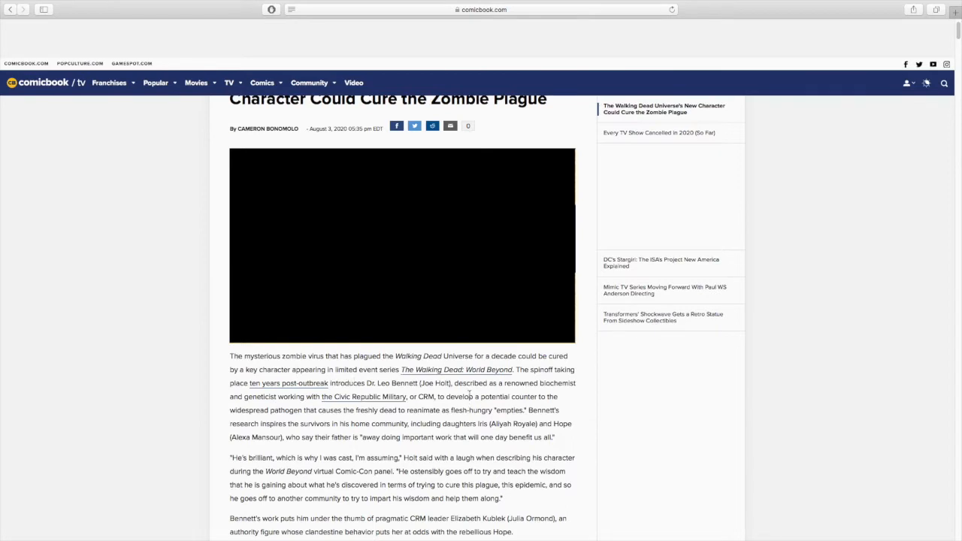
mouse_move(635, 423)
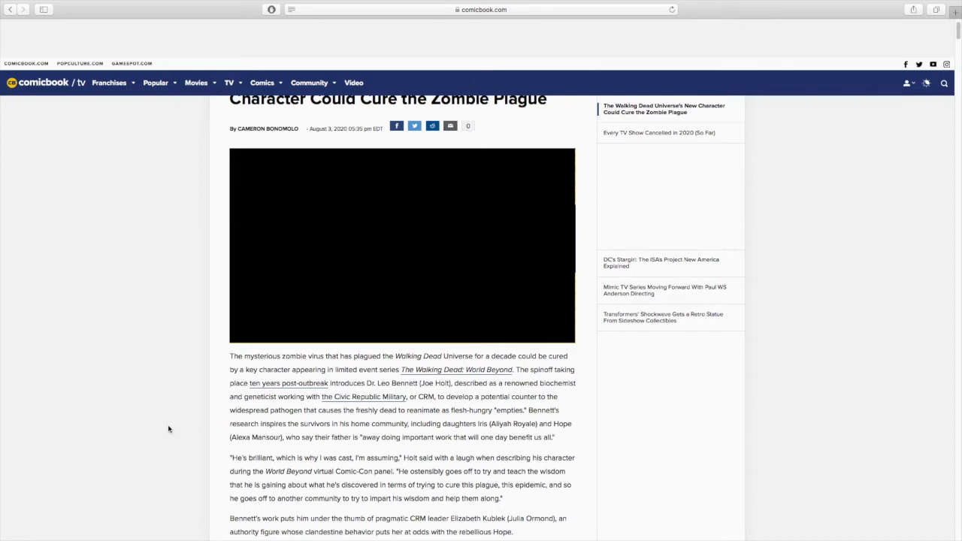
scroll("down", 3)
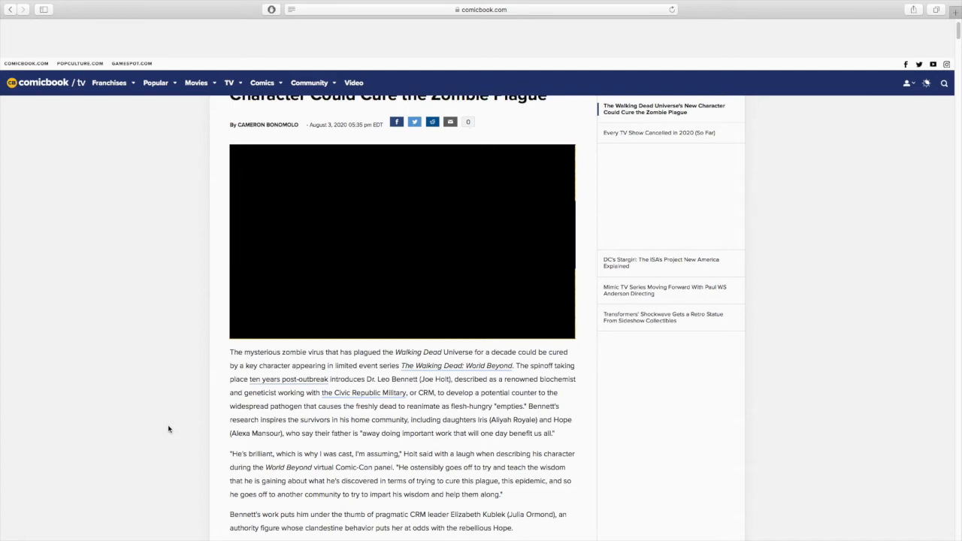
scroll("down", 3)
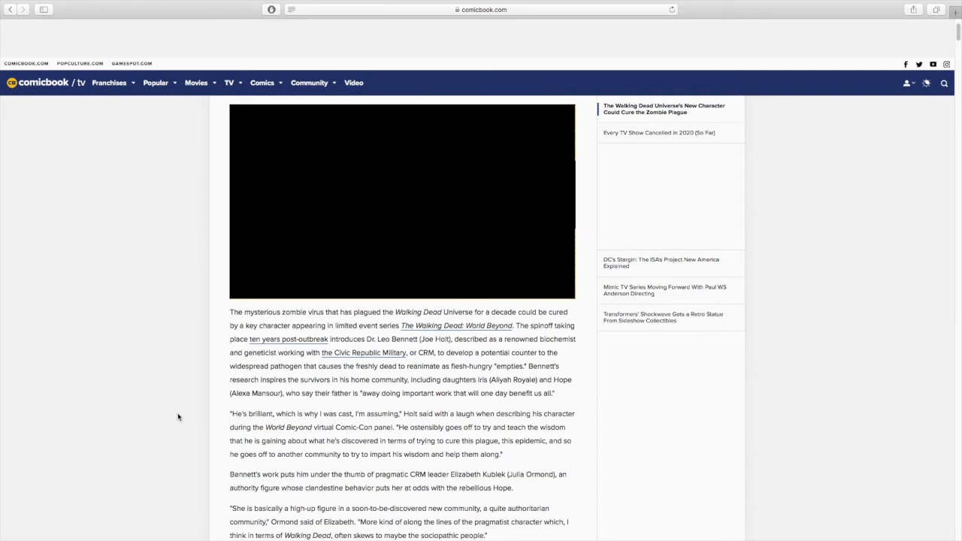
mouse_move(296, 427)
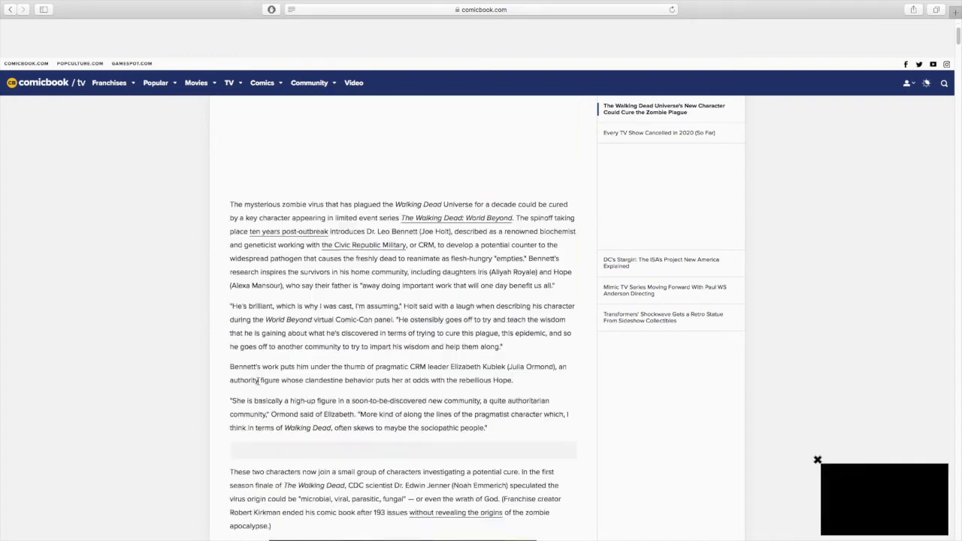
mouse_move(169, 396)
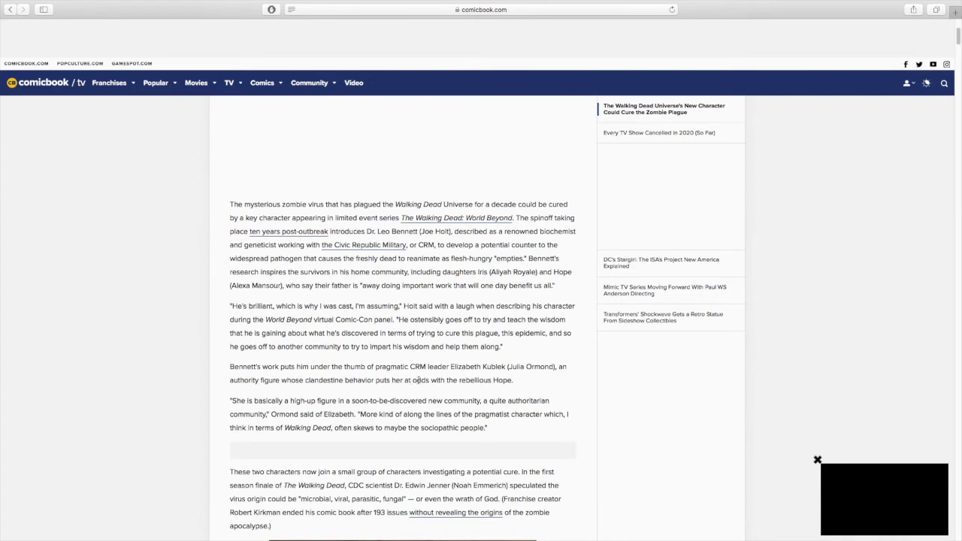
mouse_move(419, 380)
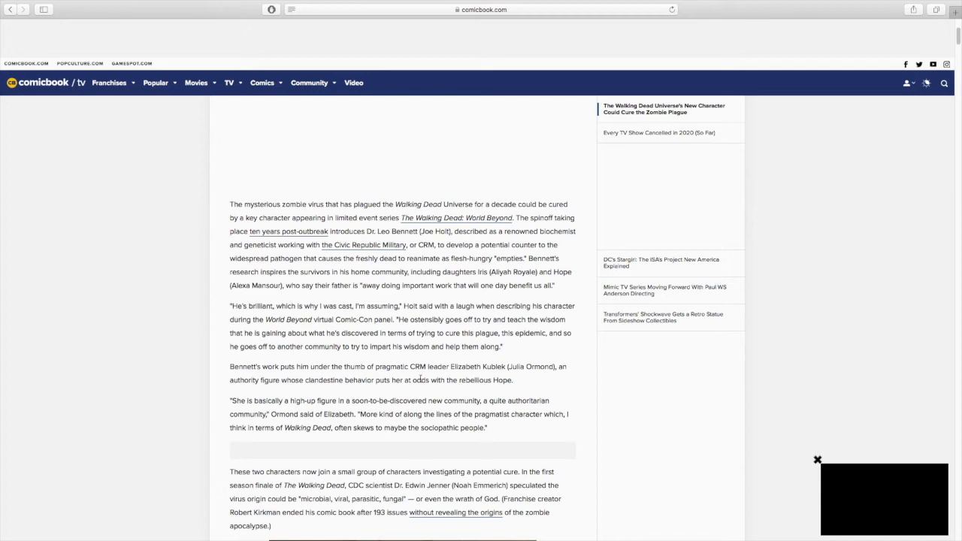
mouse_move(293, 395)
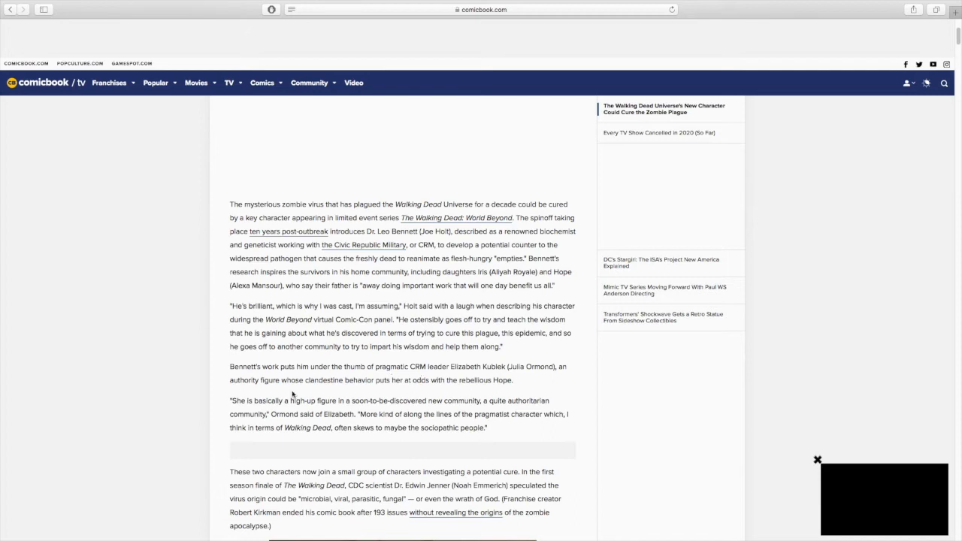
mouse_move(333, 391)
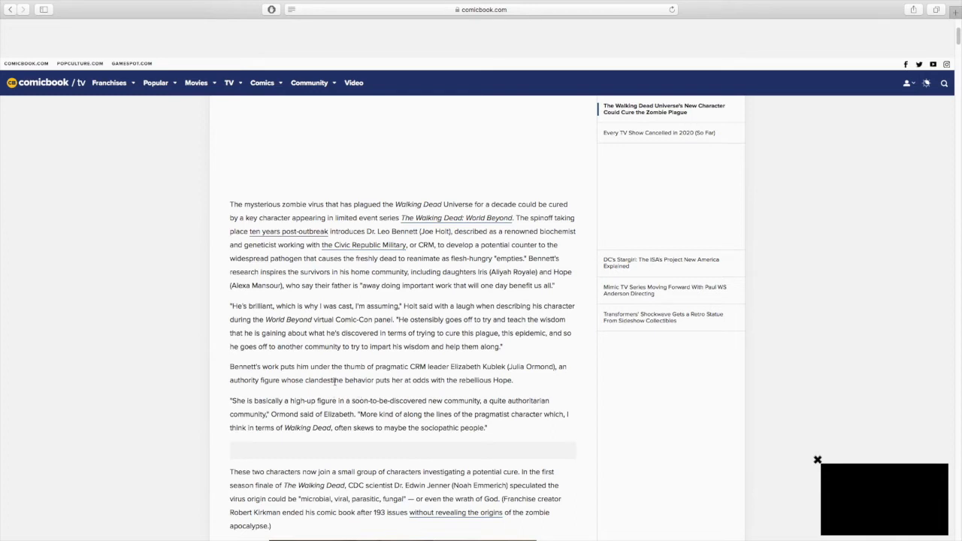
mouse_move(359, 389)
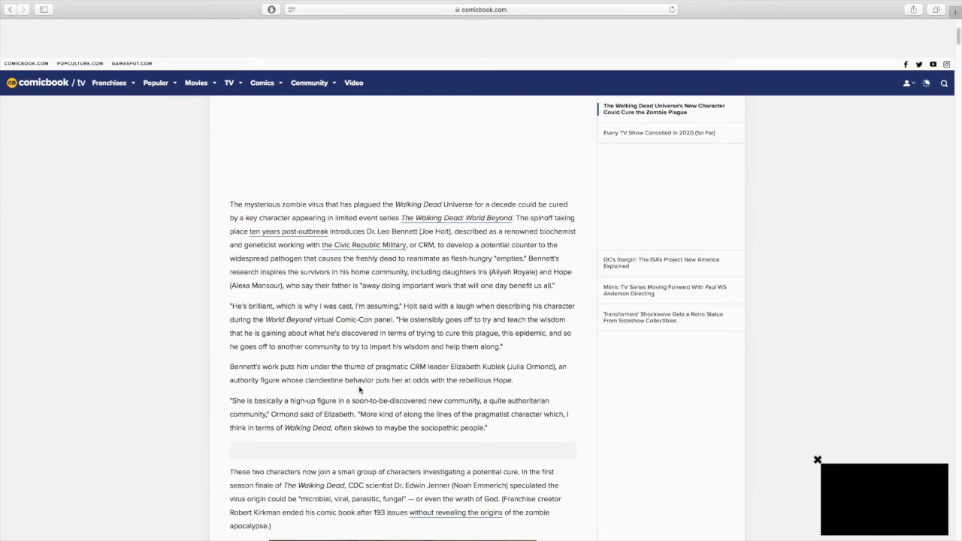
mouse_move(474, 394)
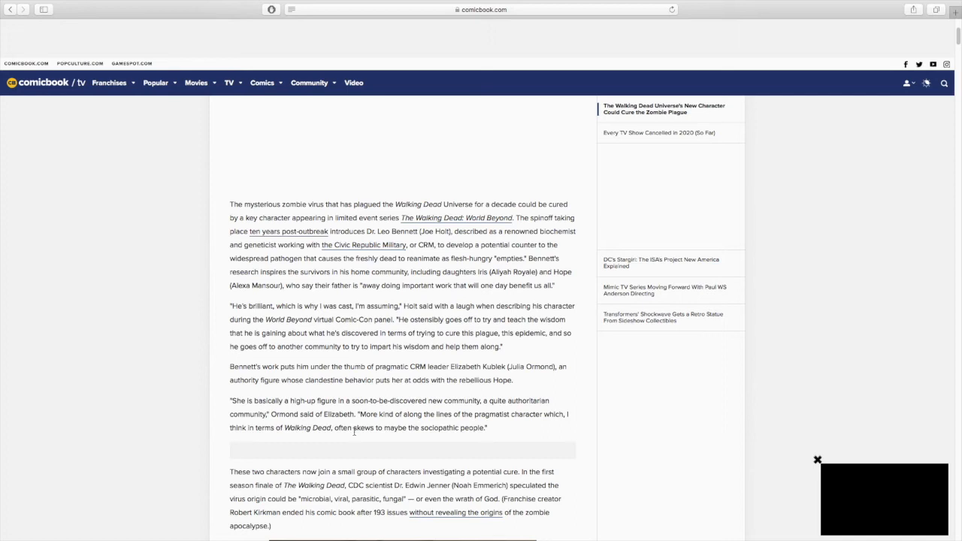
scroll("down", 3)
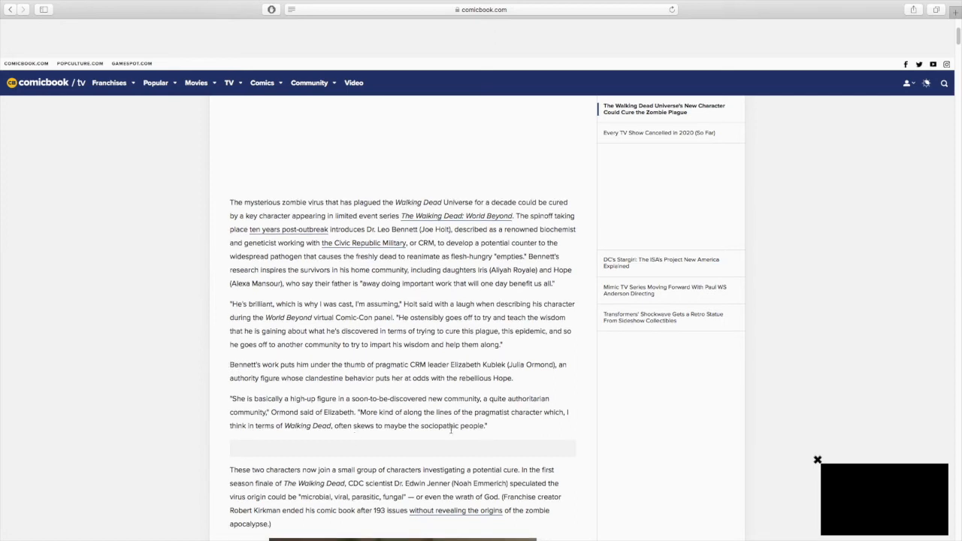
mouse_move(457, 434)
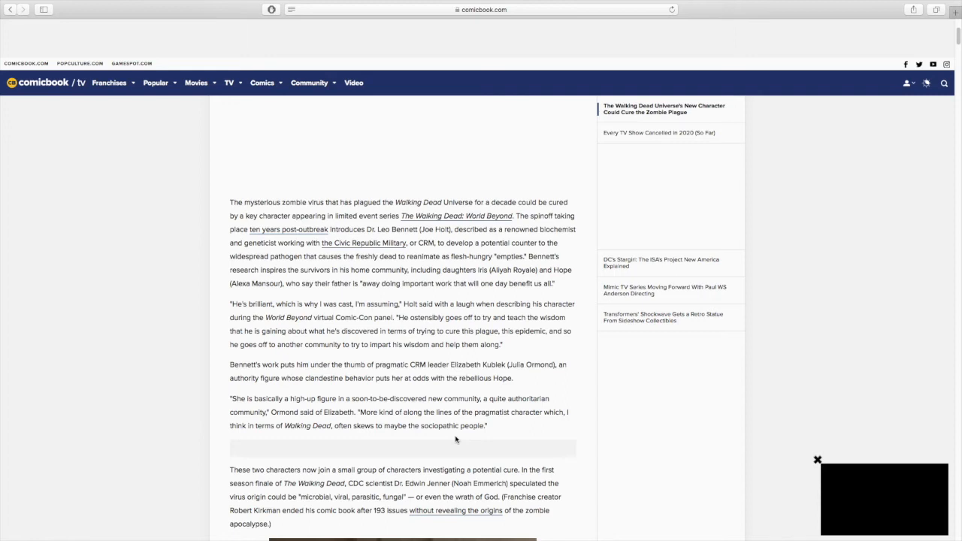
scroll("down", 3)
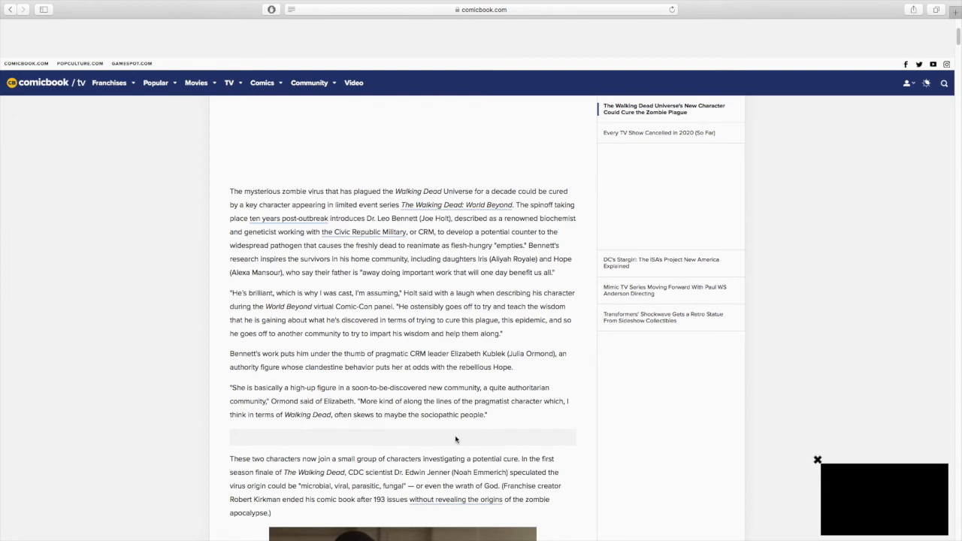
mouse_move(293, 470)
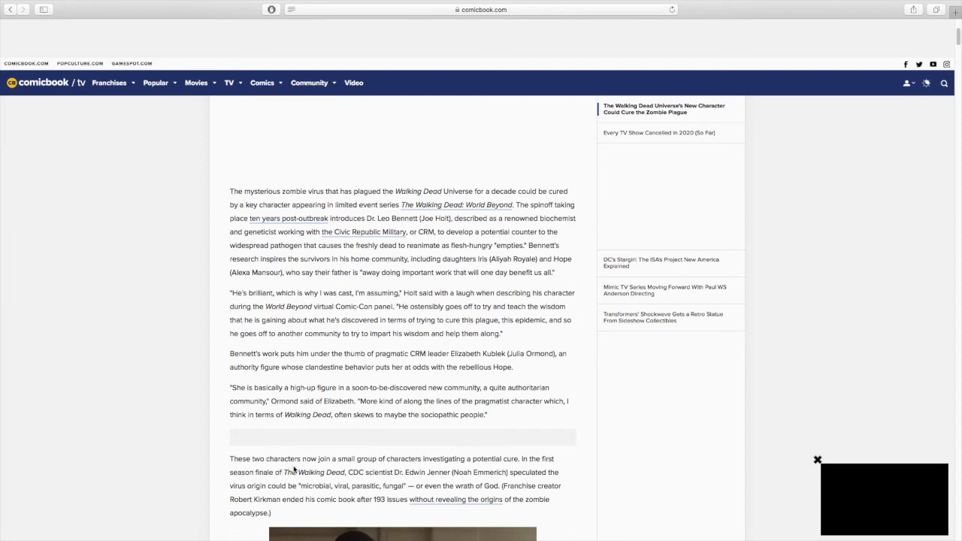
mouse_move(377, 469)
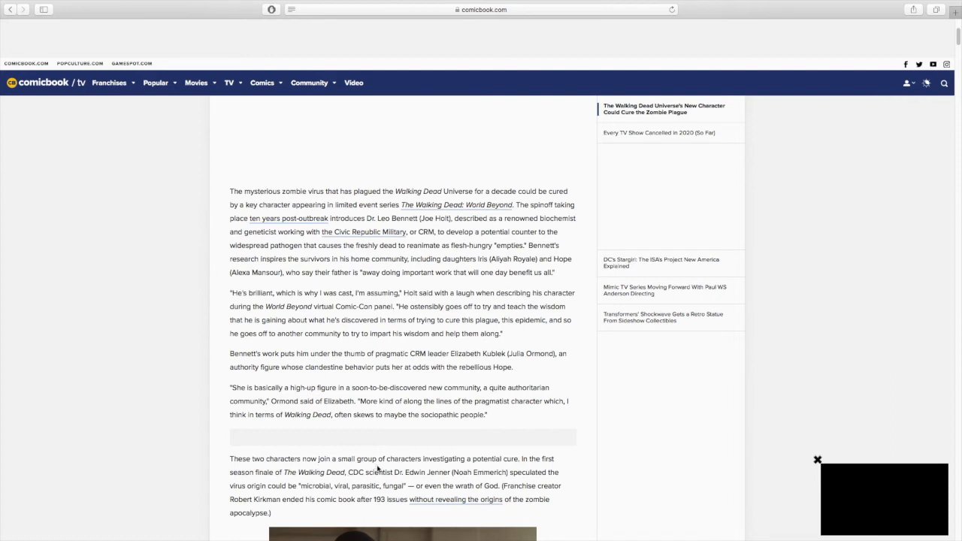
mouse_move(527, 469)
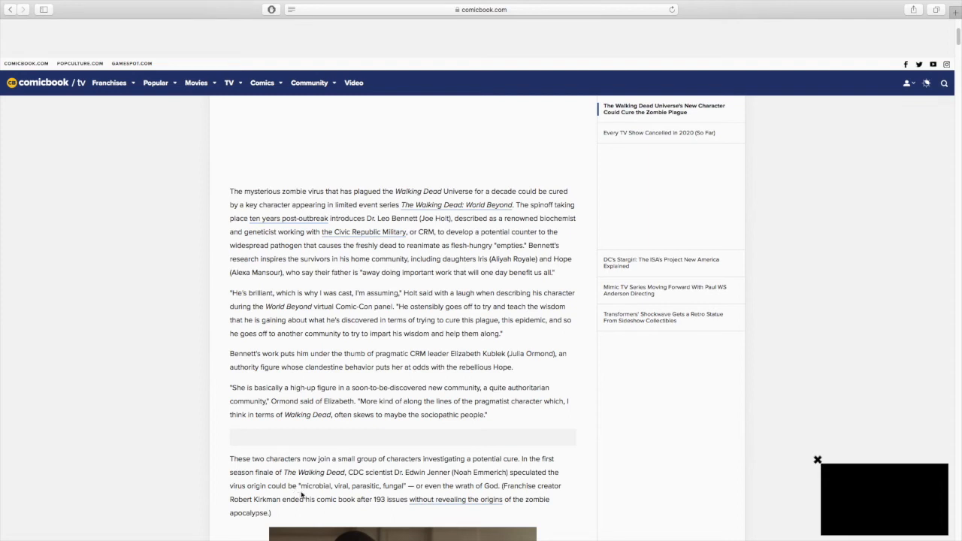
mouse_move(404, 476)
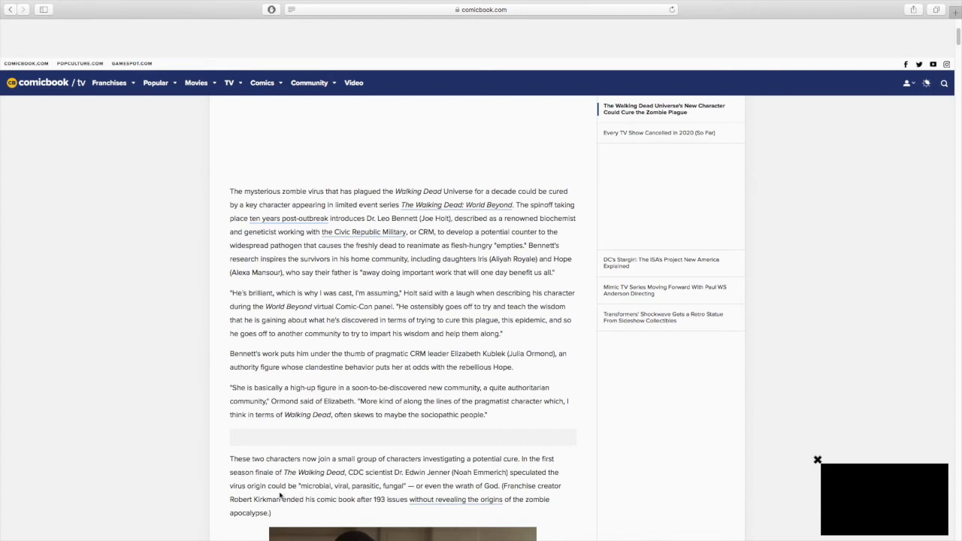
mouse_move(331, 496)
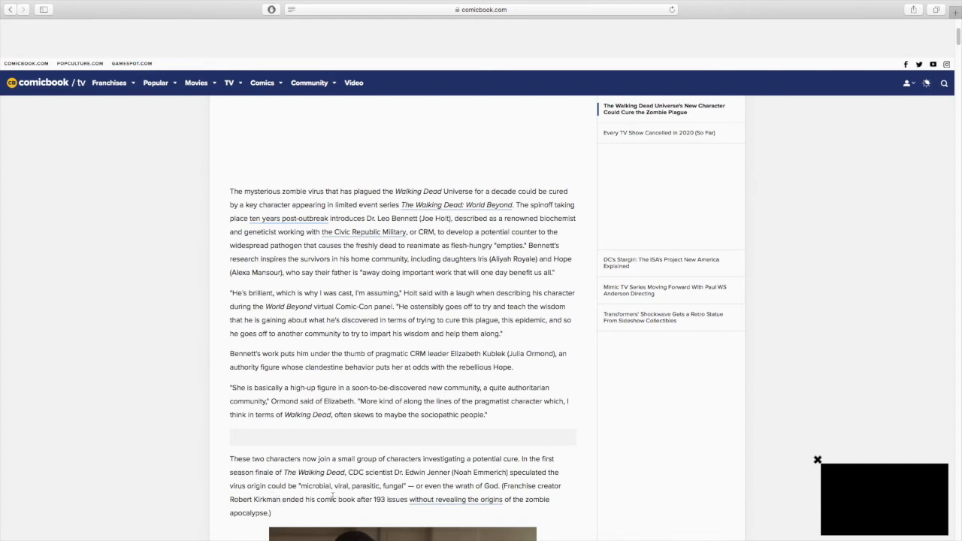
mouse_move(371, 497)
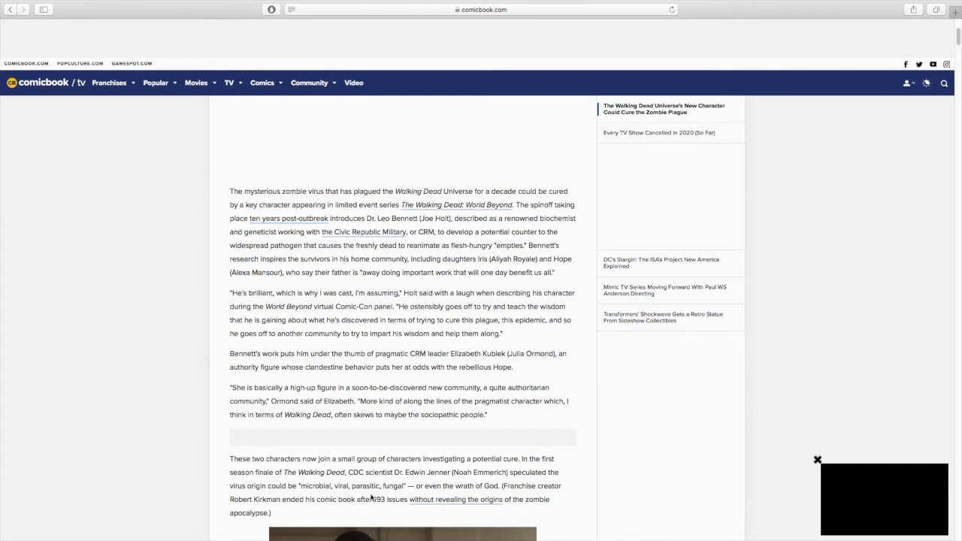
scroll("down", 3)
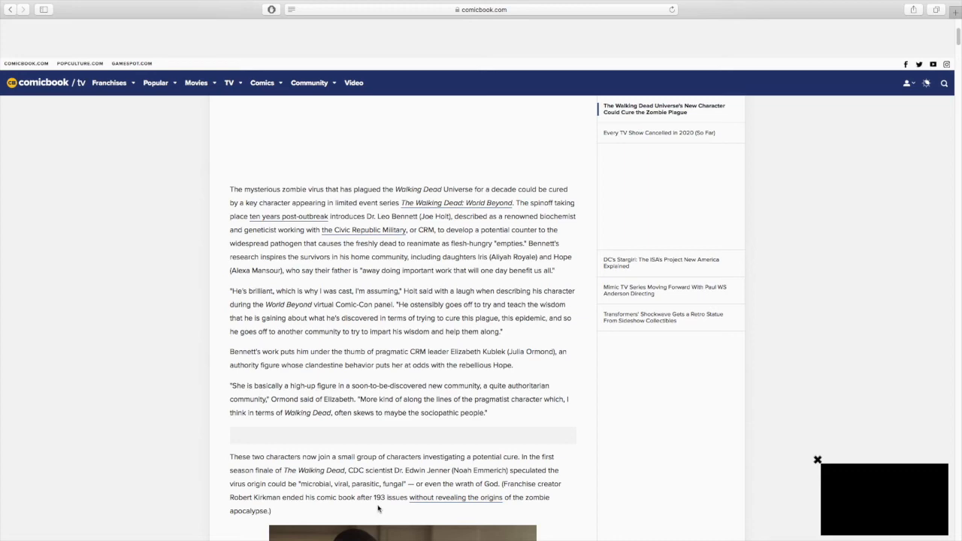
mouse_move(494, 509)
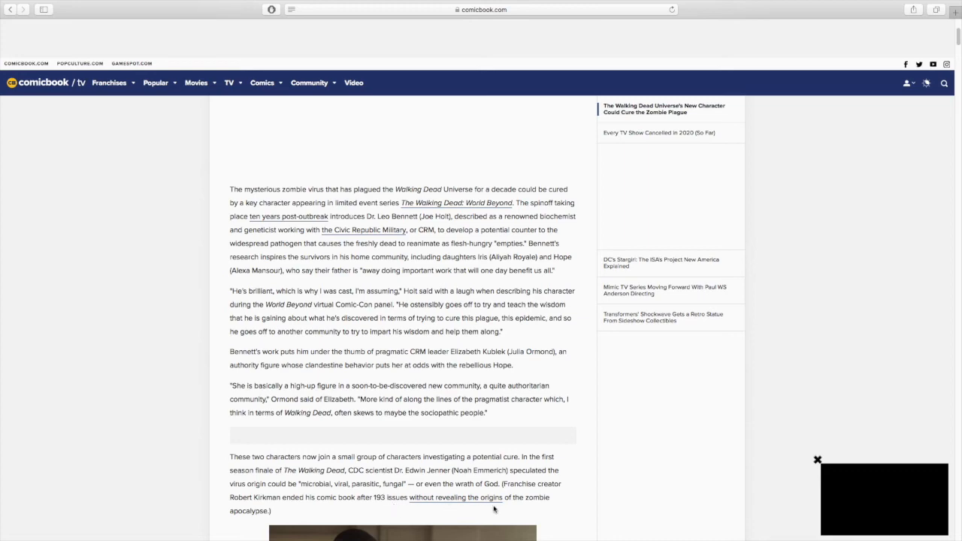
scroll("down", 3)
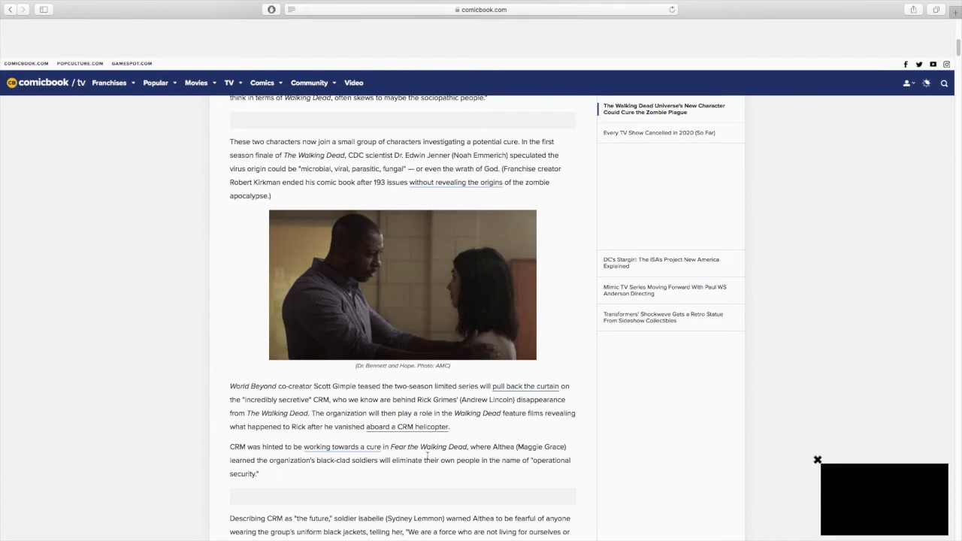
scroll("down", 3)
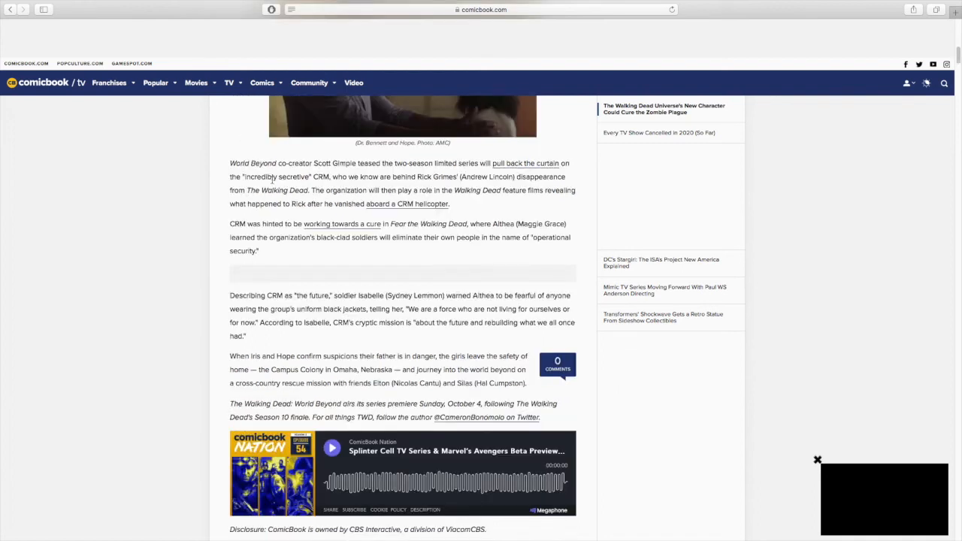
mouse_move(358, 177)
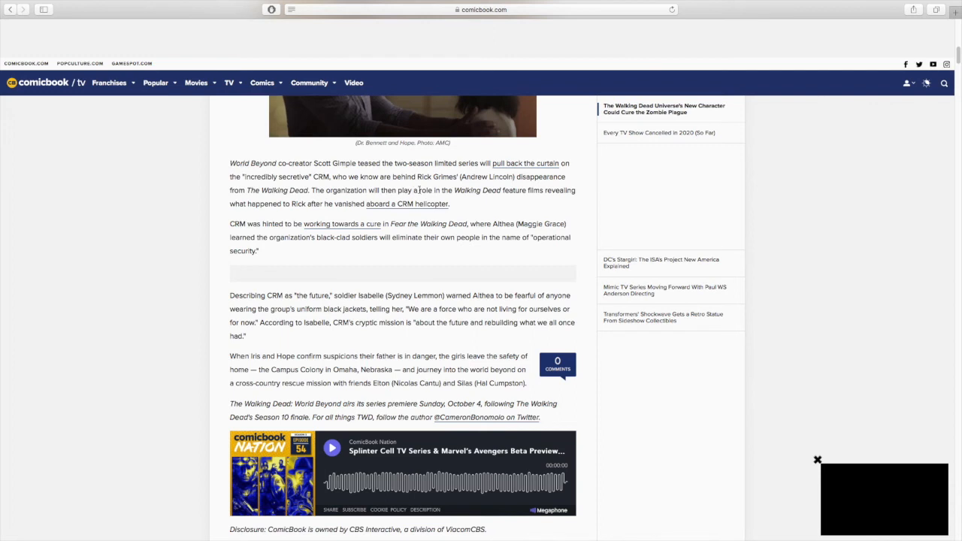
mouse_move(307, 216)
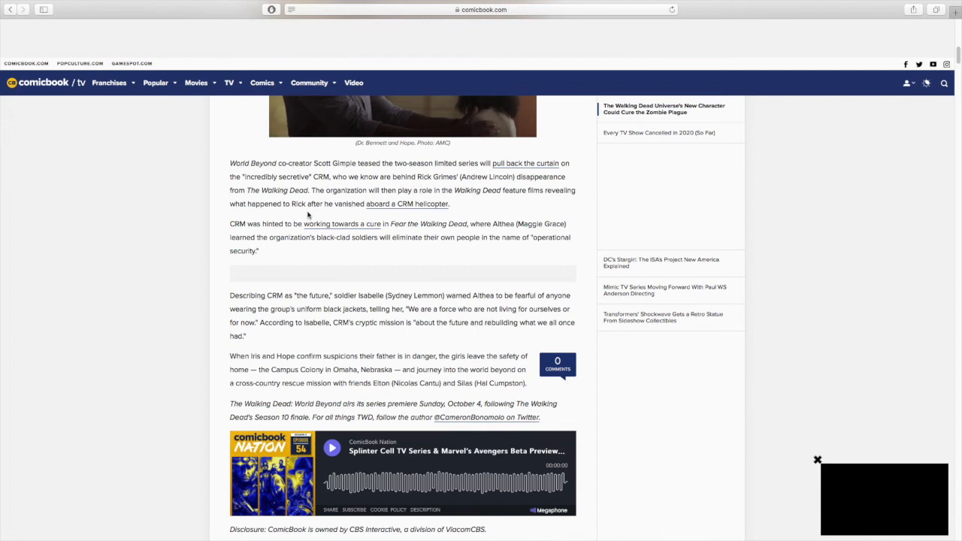
mouse_move(345, 202)
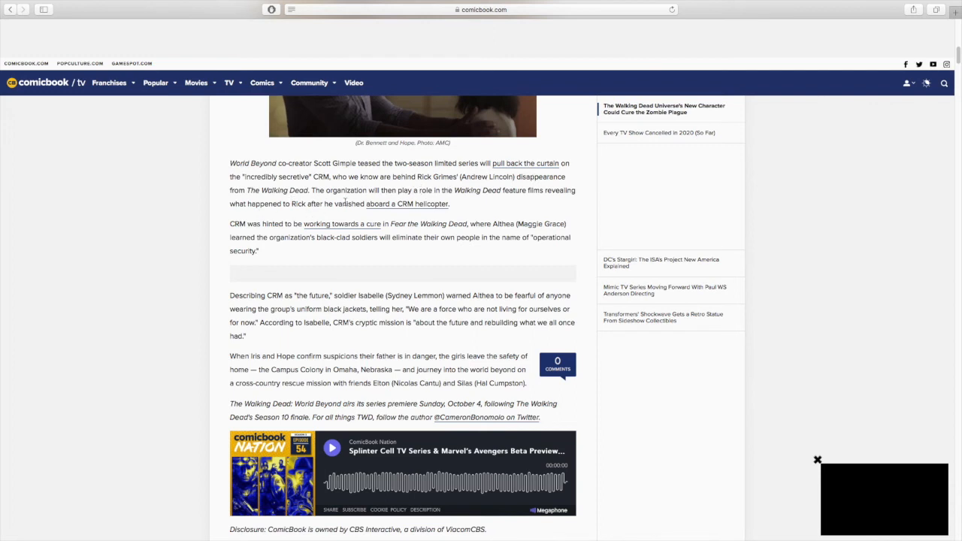
mouse_move(535, 194)
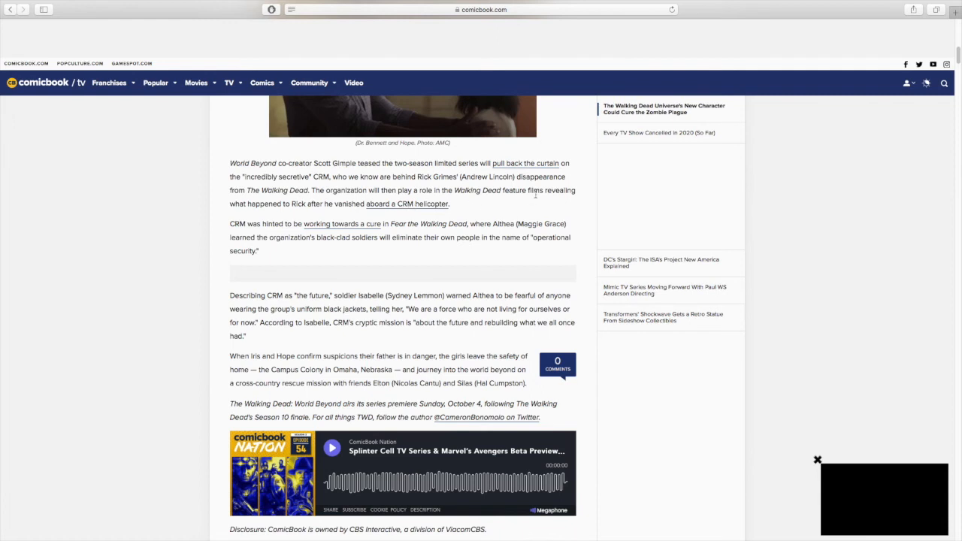
mouse_move(256, 218)
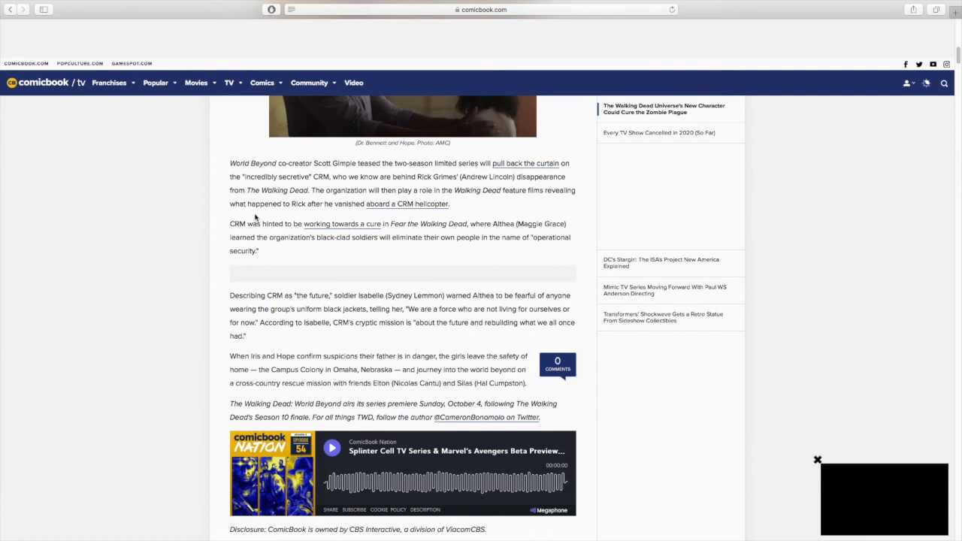
mouse_move(304, 221)
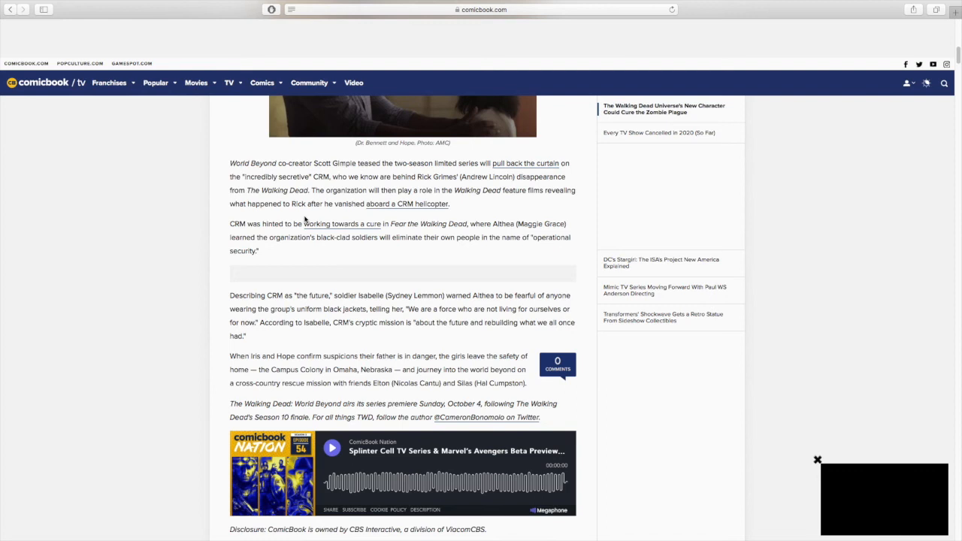
mouse_move(319, 241)
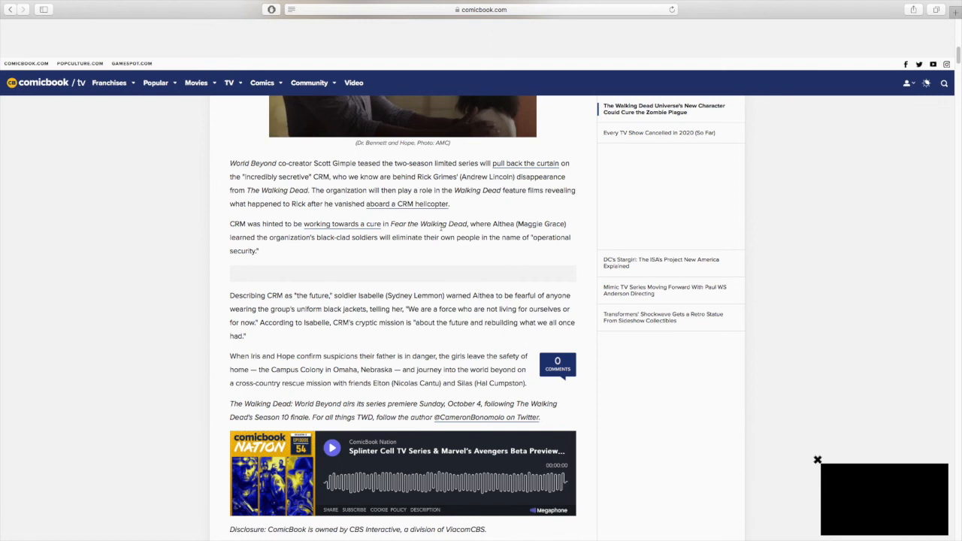
mouse_move(378, 264)
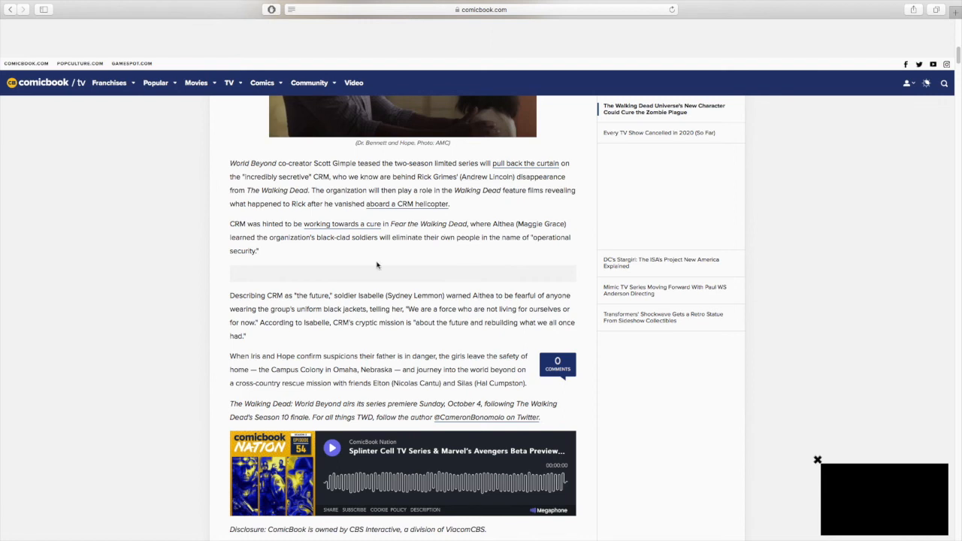
mouse_move(350, 247)
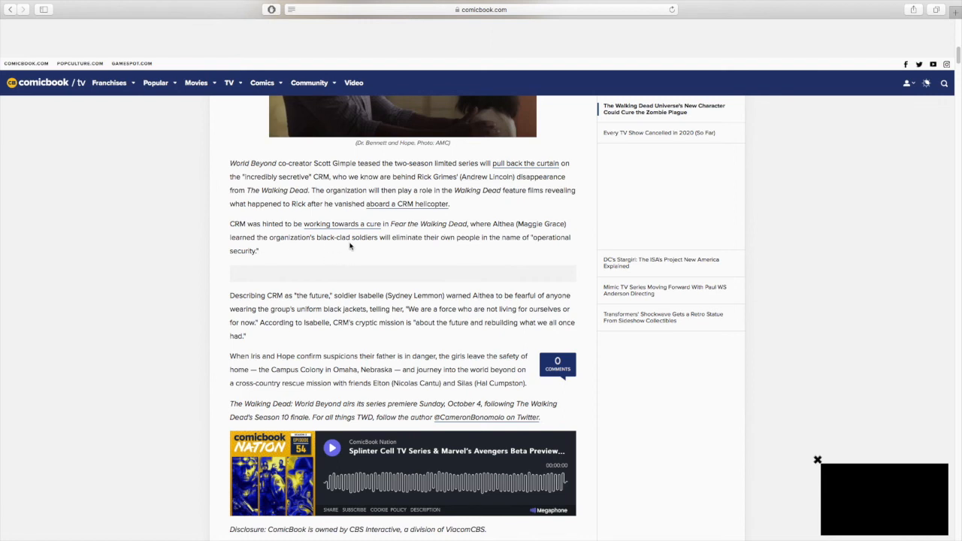
mouse_move(369, 248)
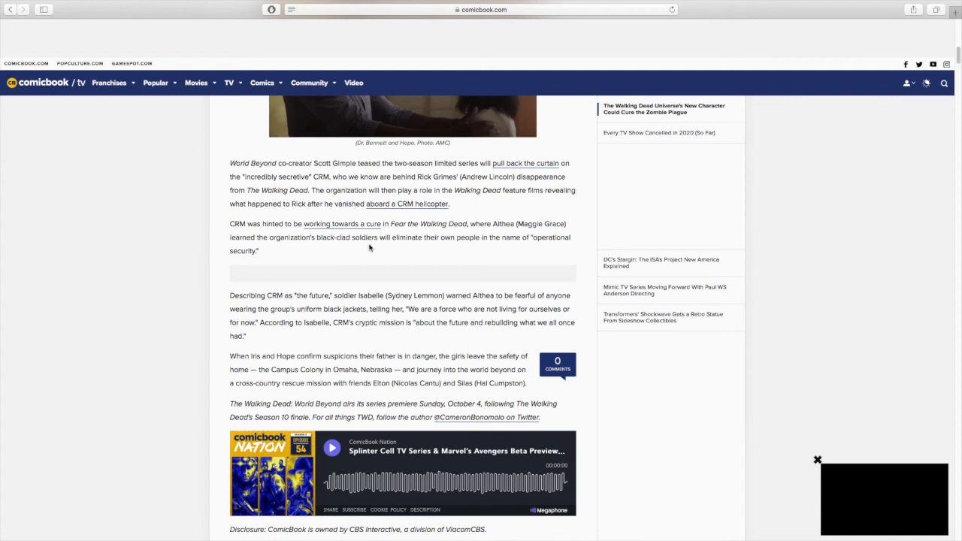
mouse_move(535, 277)
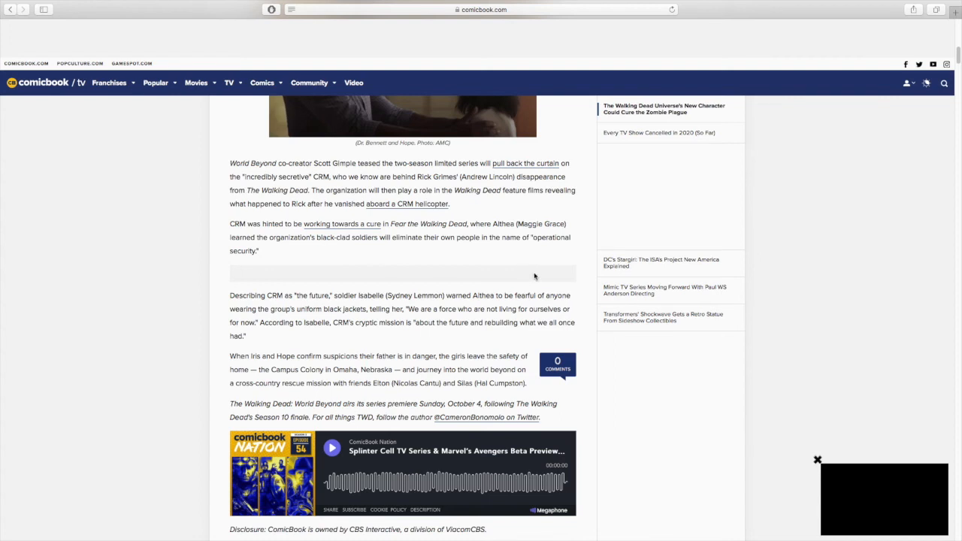
mouse_move(538, 276)
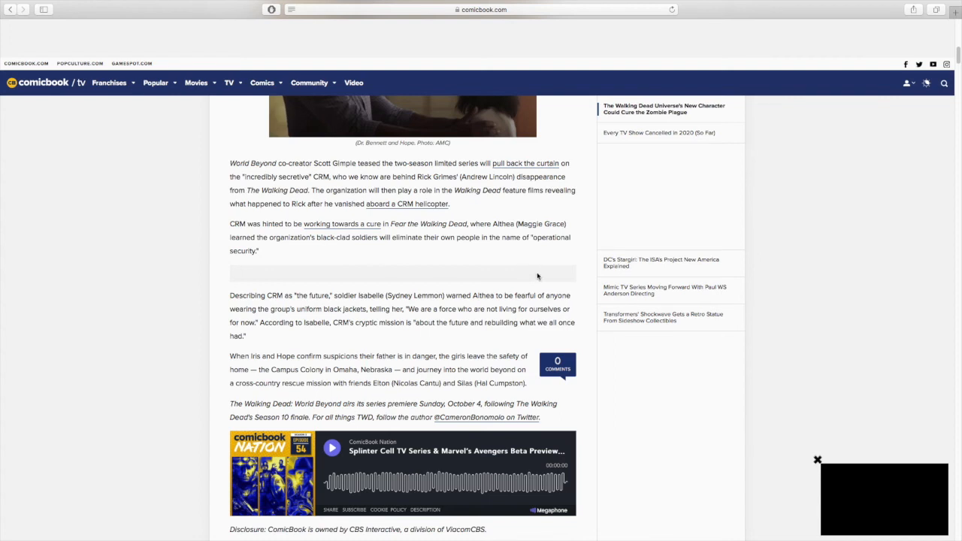
mouse_move(536, 266)
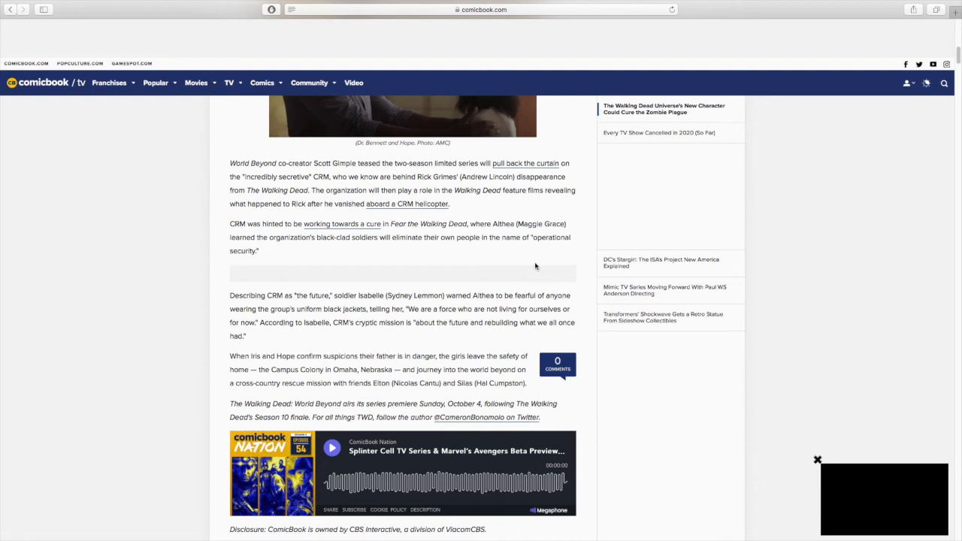
mouse_move(545, 261)
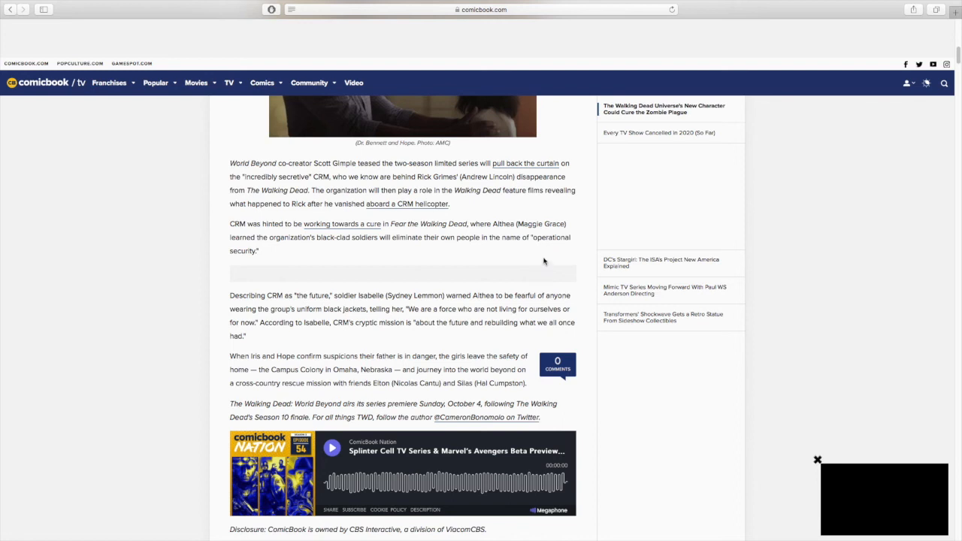
mouse_move(342, 306)
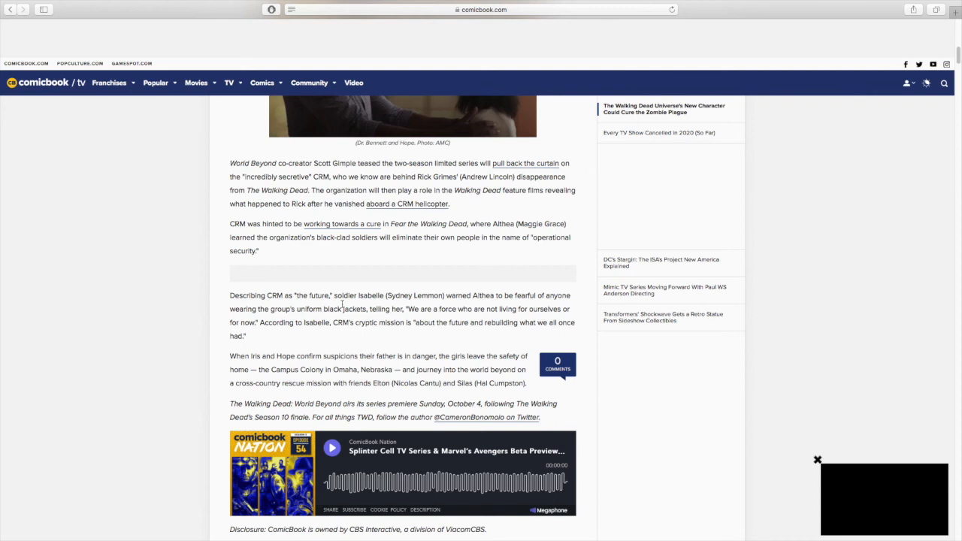
mouse_move(391, 307)
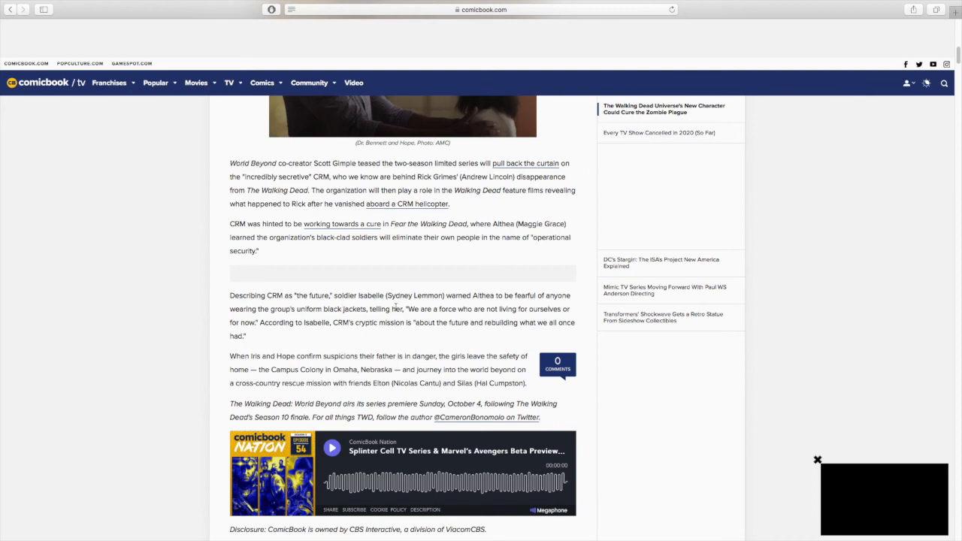
mouse_move(456, 306)
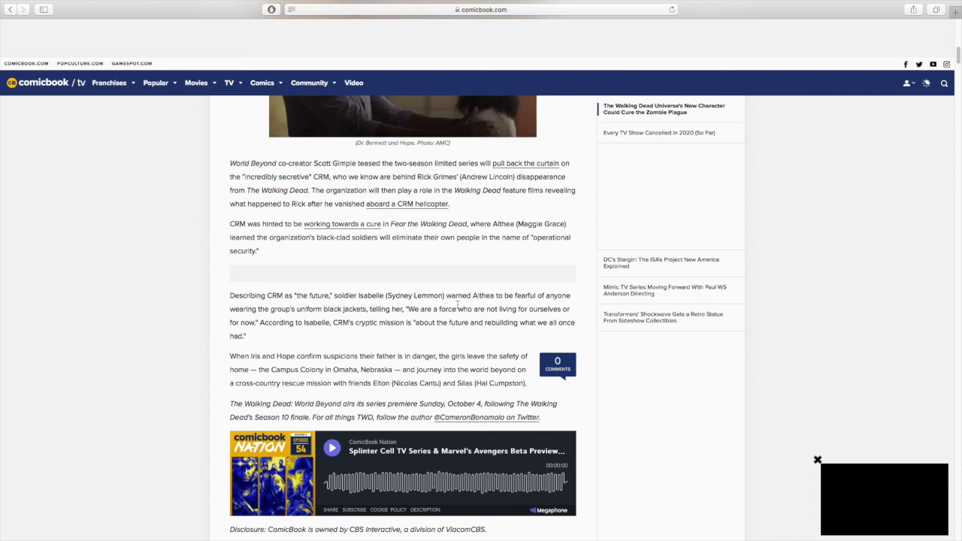
mouse_move(163, 319)
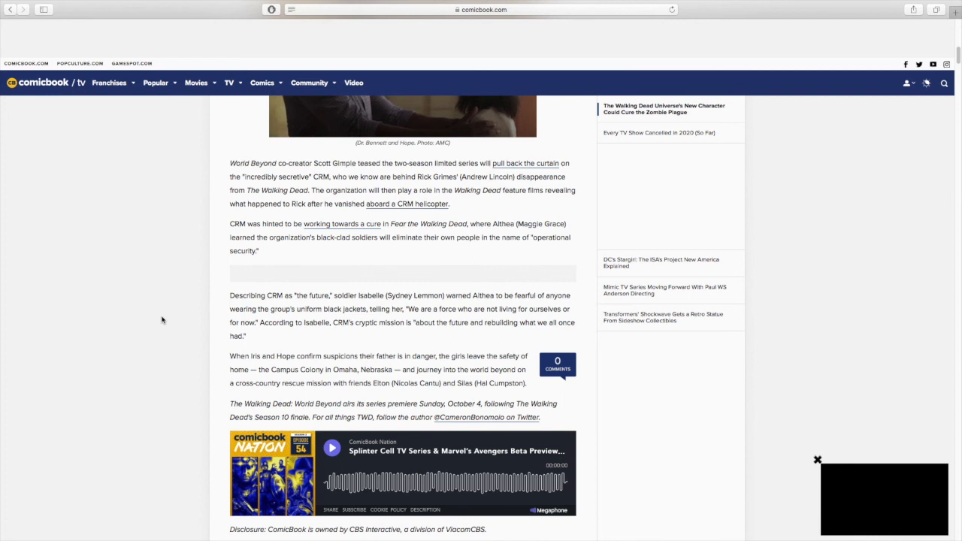
scroll("down", 3)
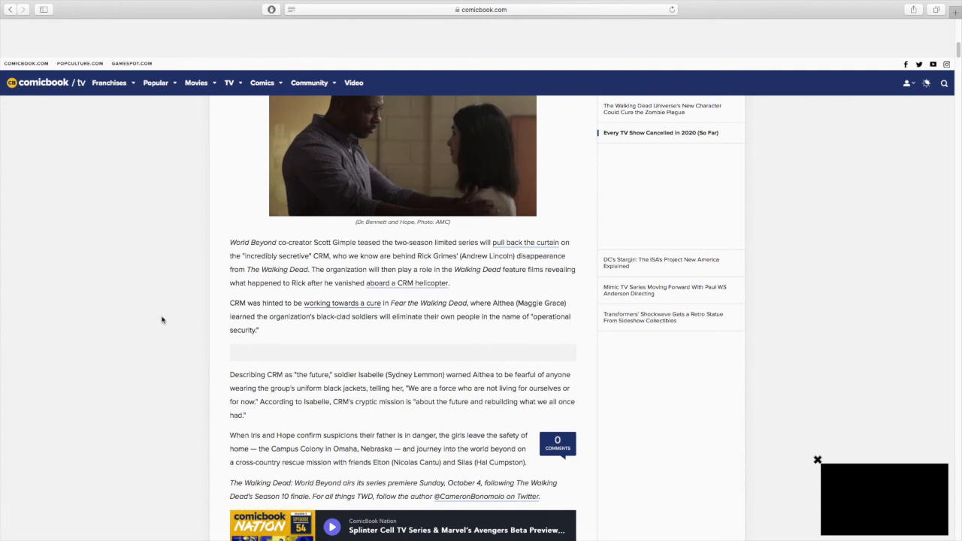